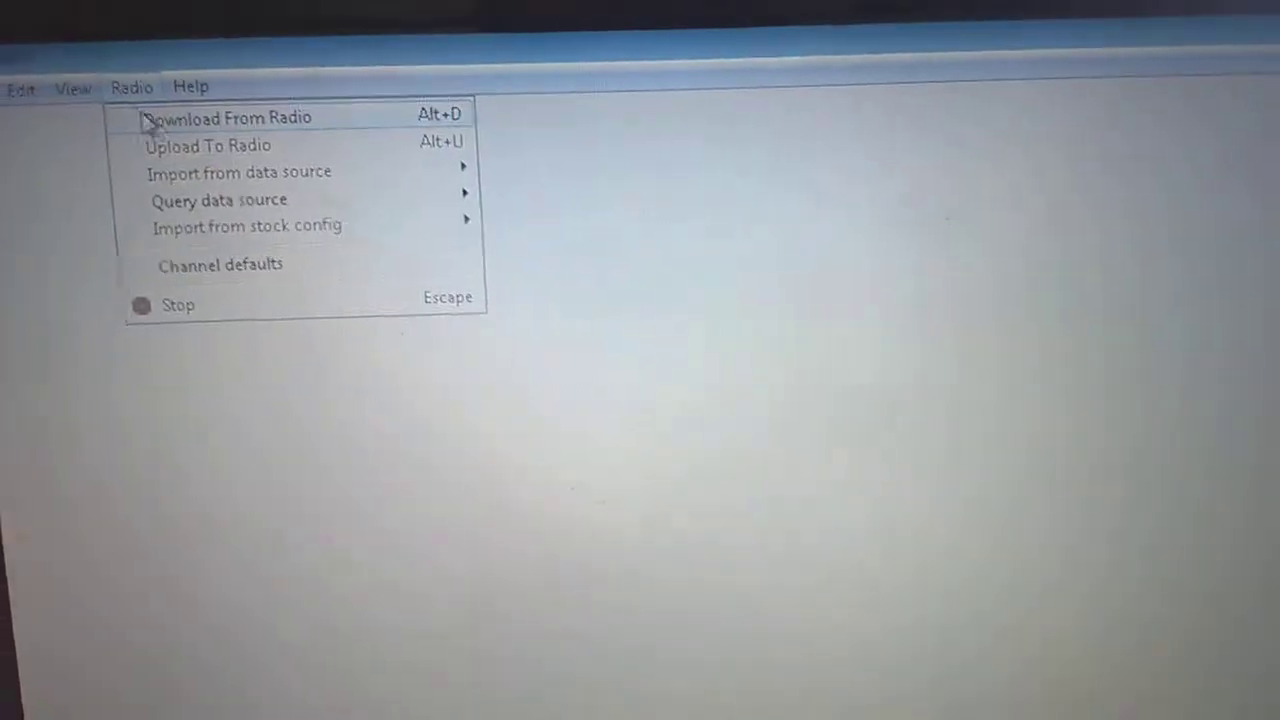
Start Download From Radio to show the COM3, Baofeng BF-F8HP connection settings
left_click(230, 117)
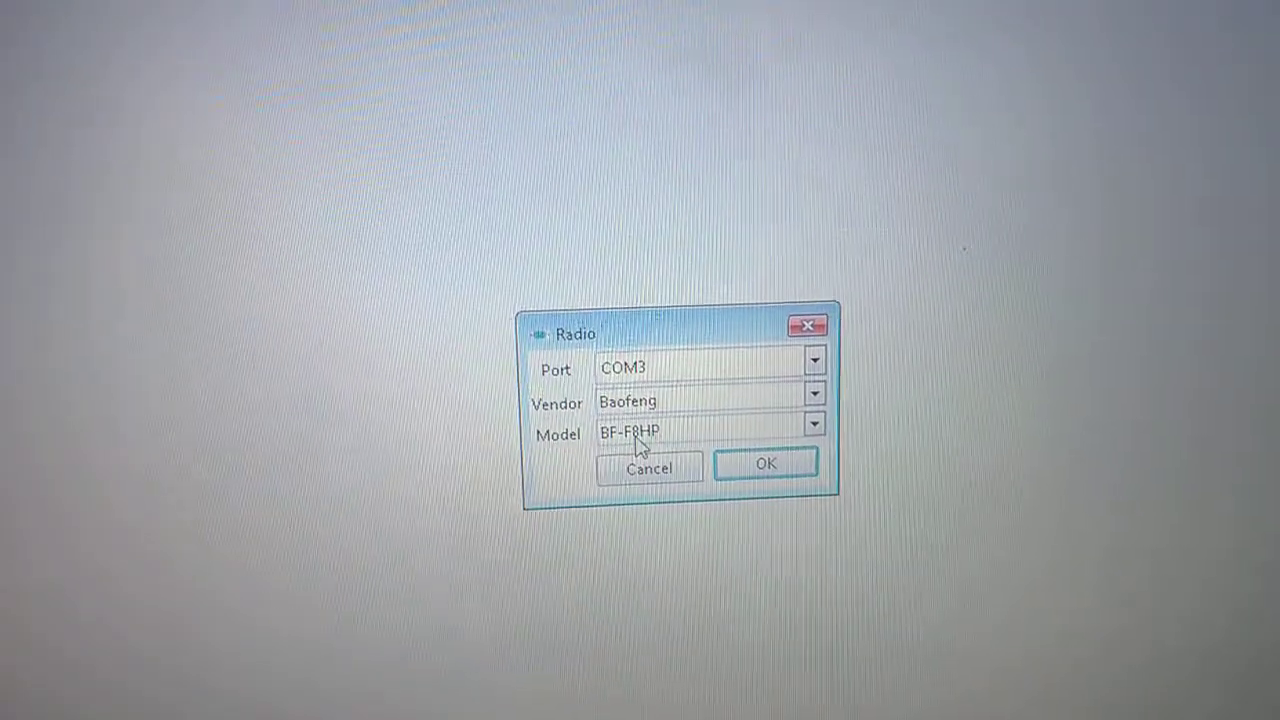
left_click(814, 423)
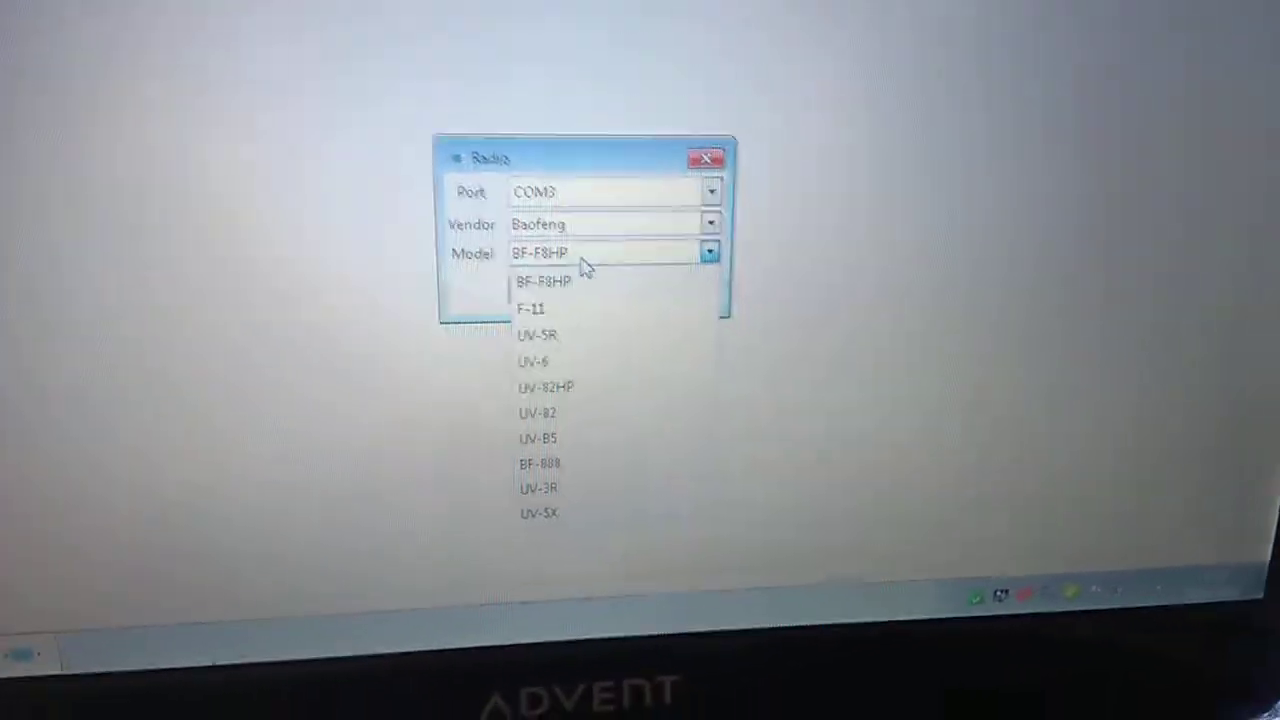
left_click(543, 278)
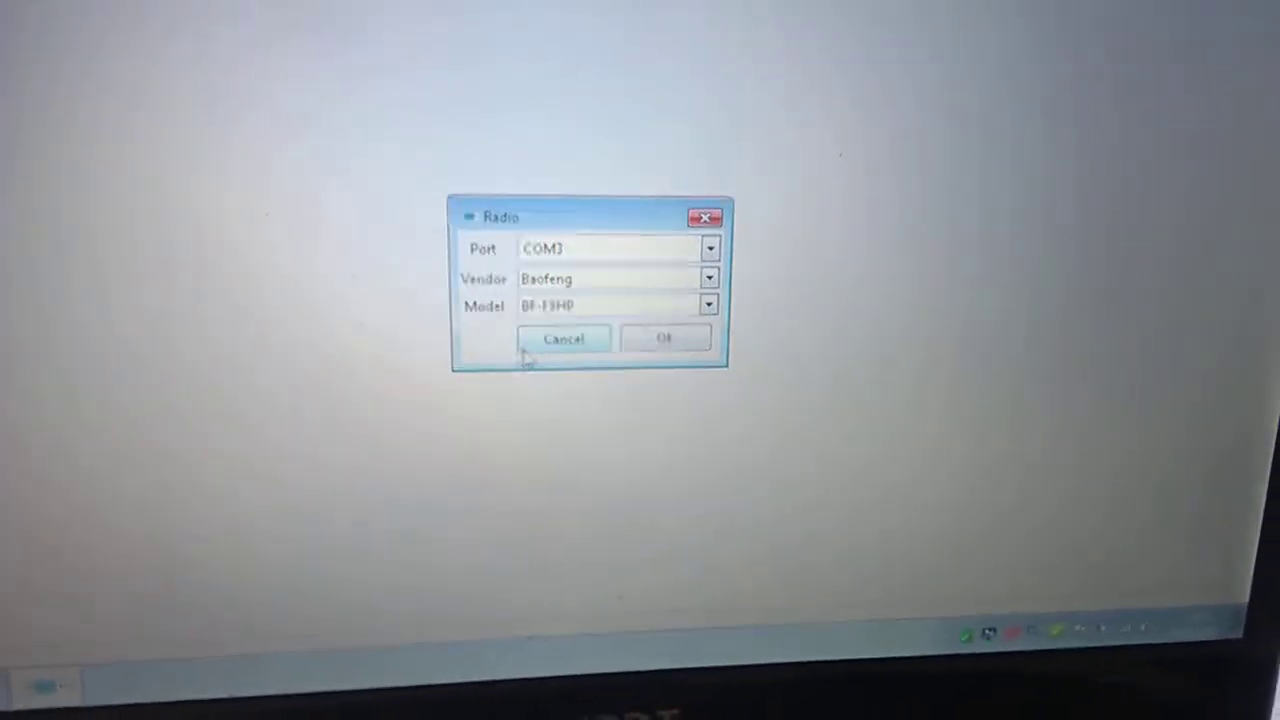